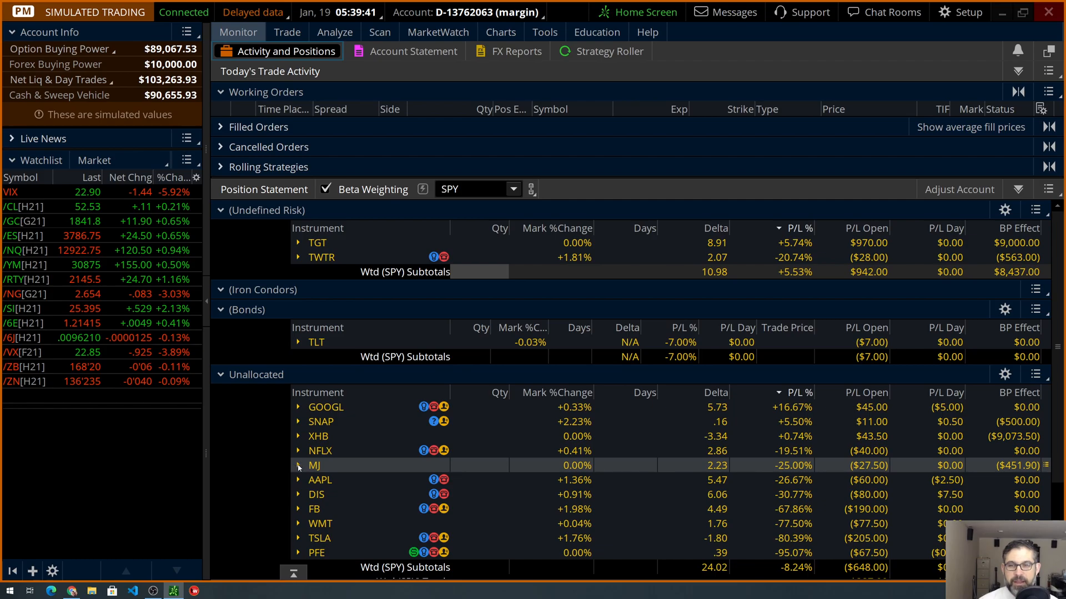
Move the MJ position from Unallocated into the Undefined Risk group
right_click(313, 465)
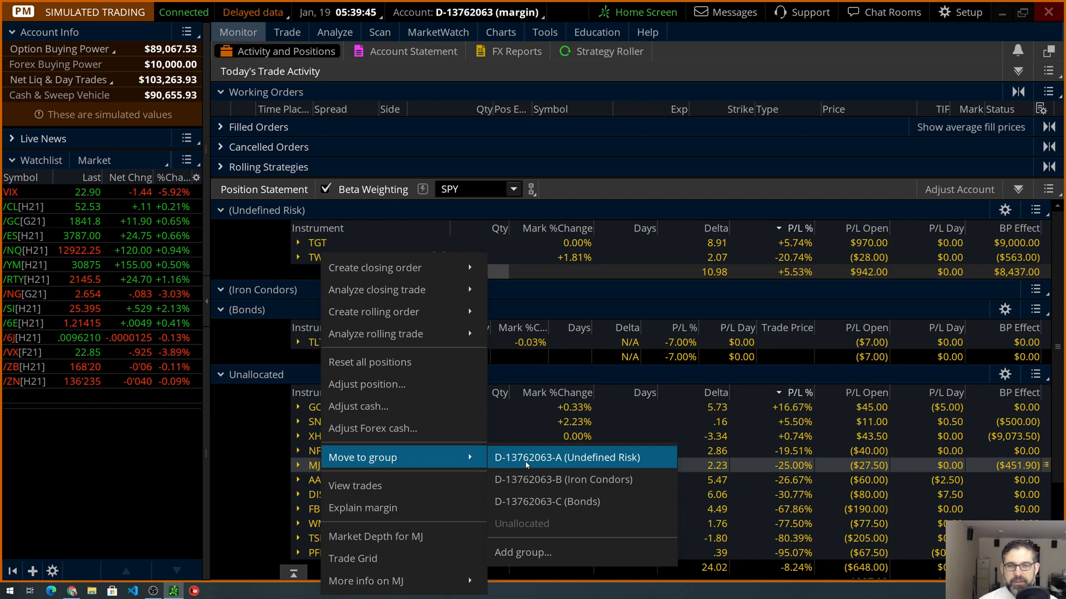
left_click(567, 456)
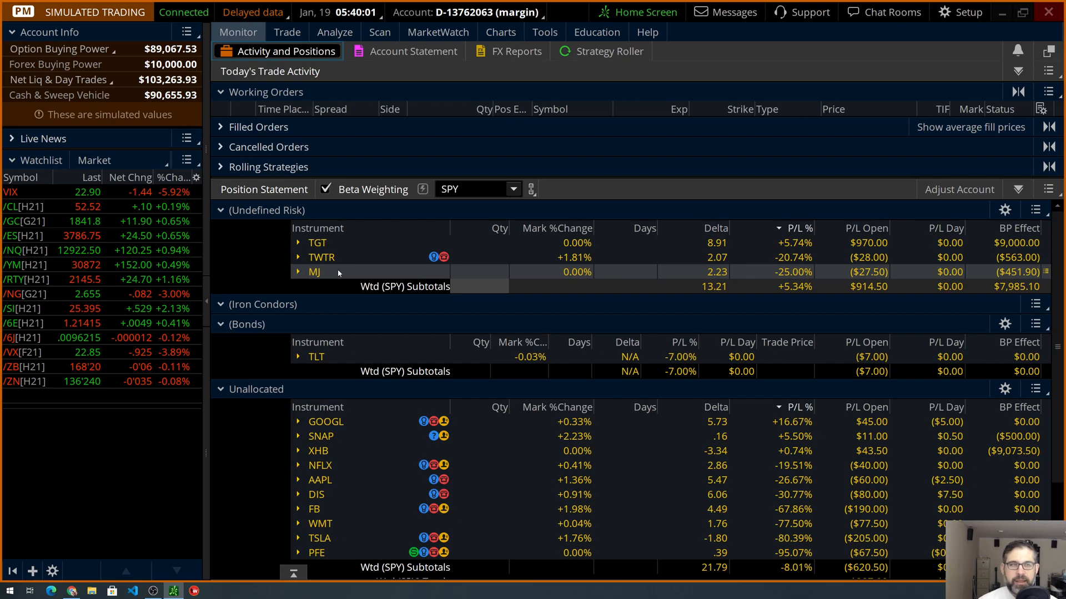
mouse_move(326, 275)
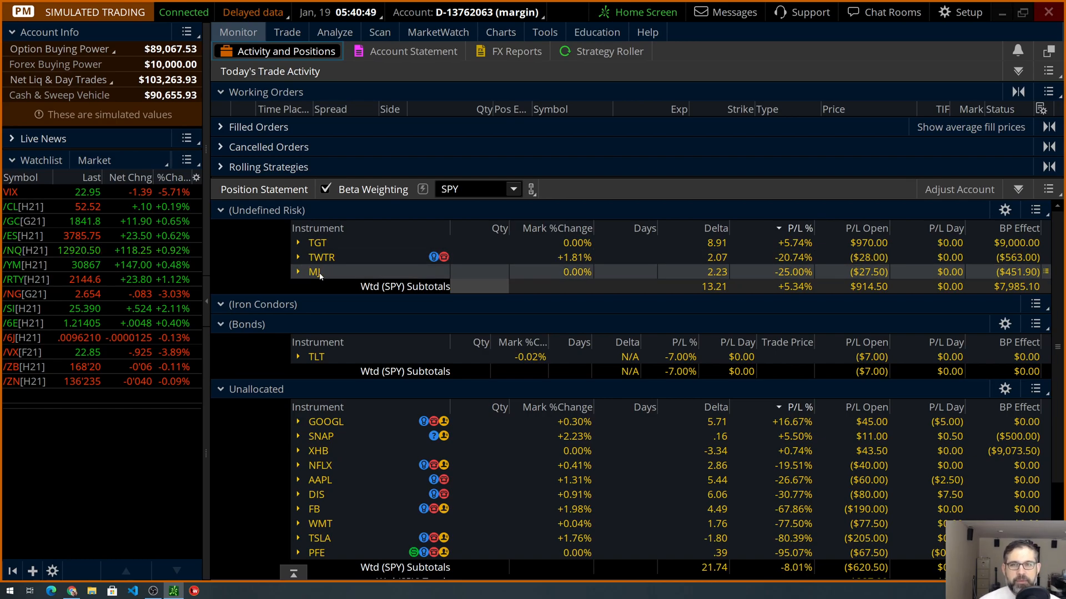
left_click(404, 51)
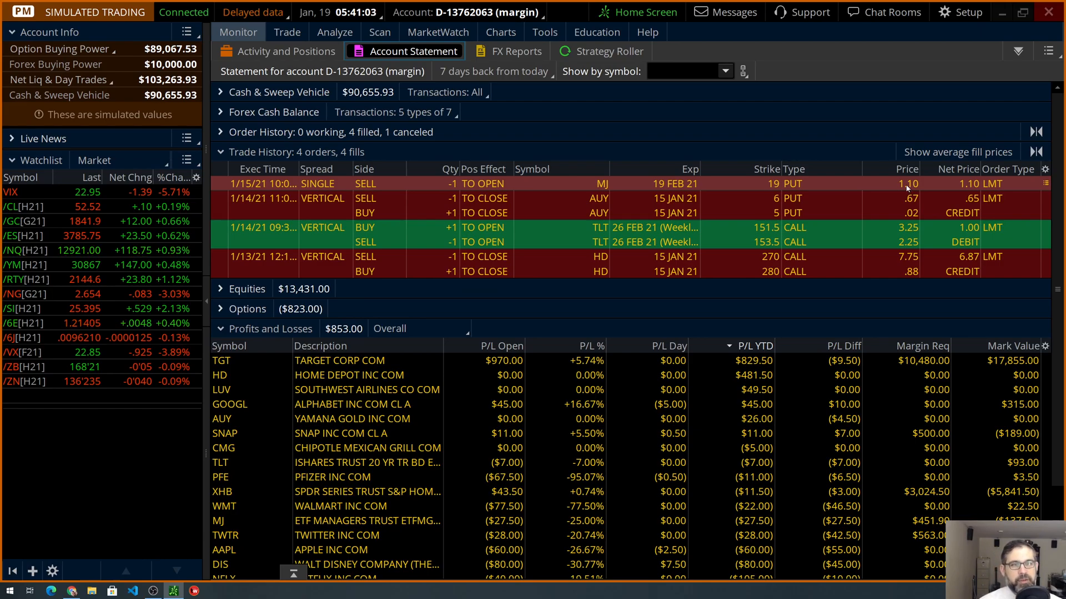
mouse_move(910, 188)
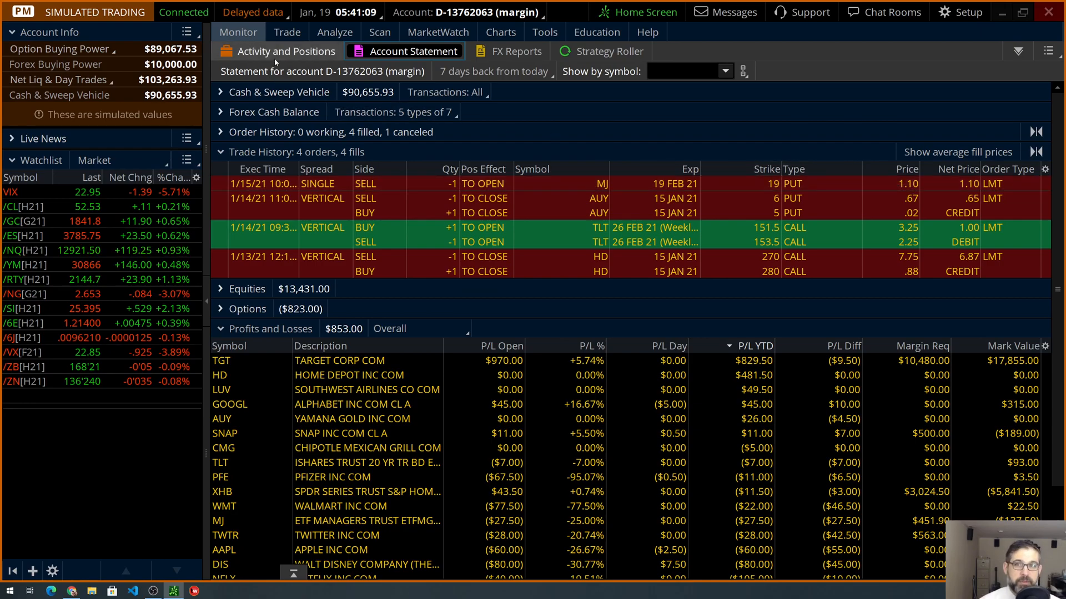
left_click(284, 51)
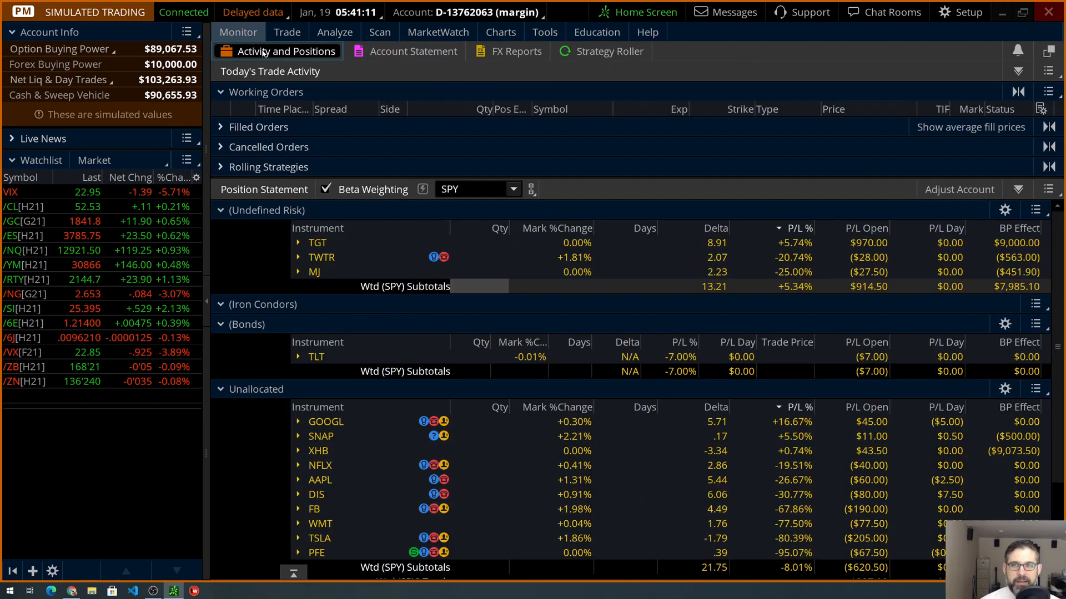
Stage a simulated closing trade buying back the MJ 19 FEB 21 19 put, lowered to a .55 limit
right_click(314, 271)
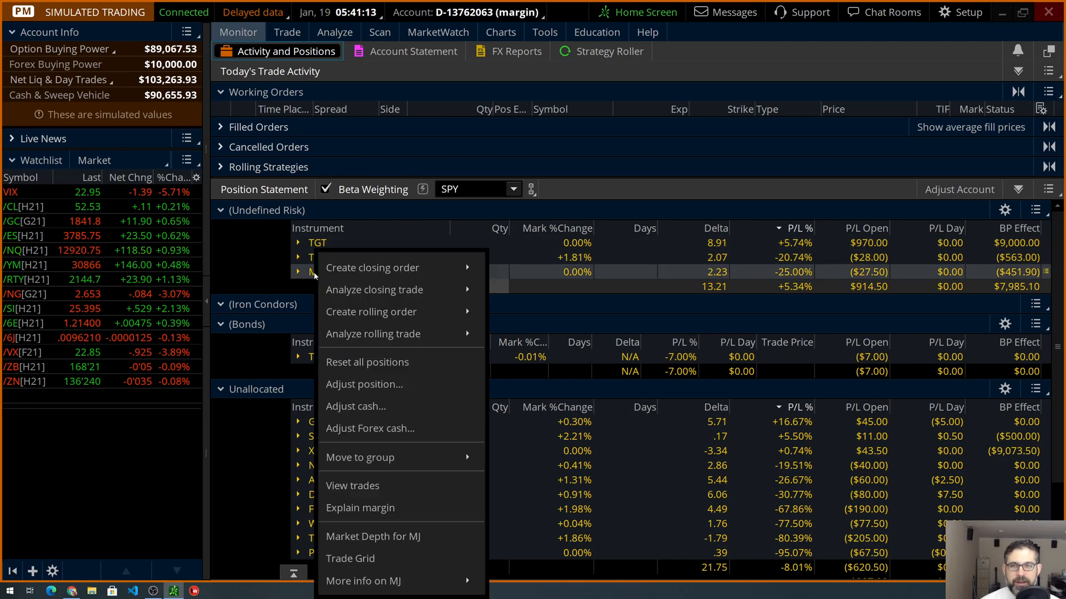
mouse_move(374, 290)
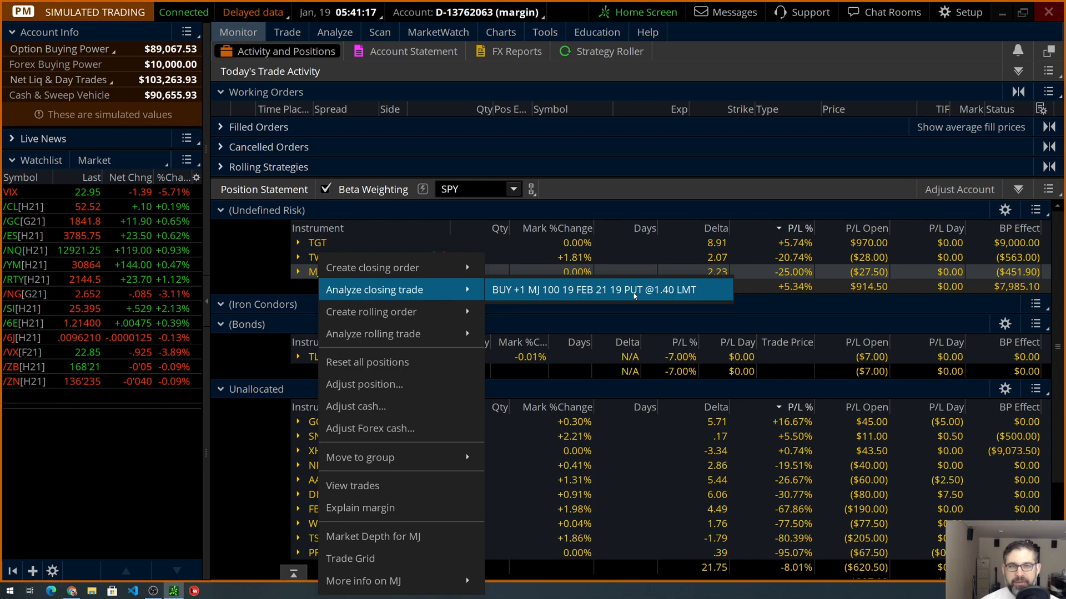
left_click(375, 289)
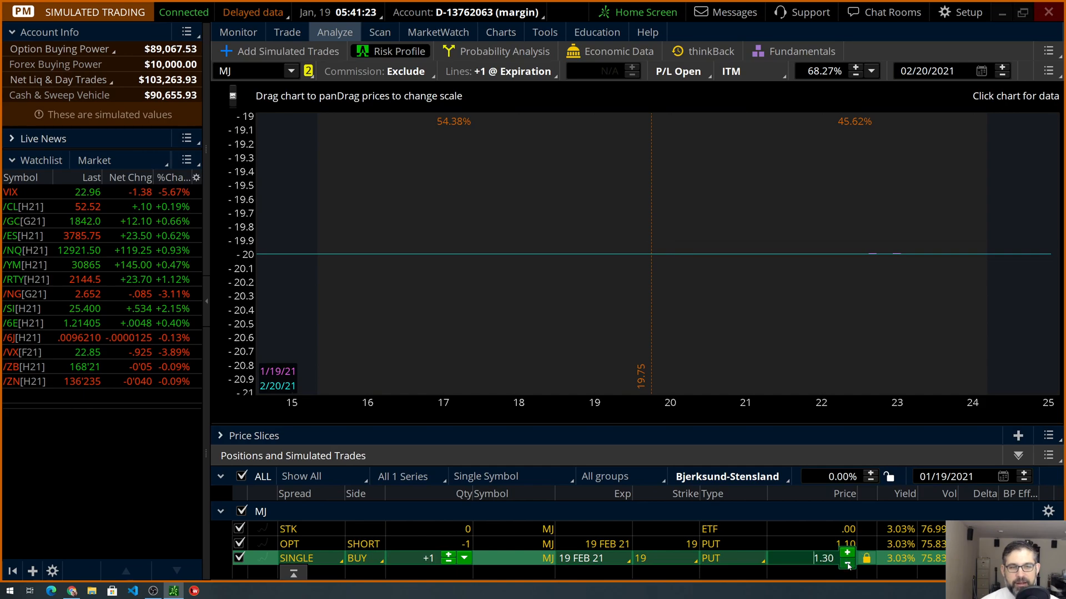
left_click(847, 563)
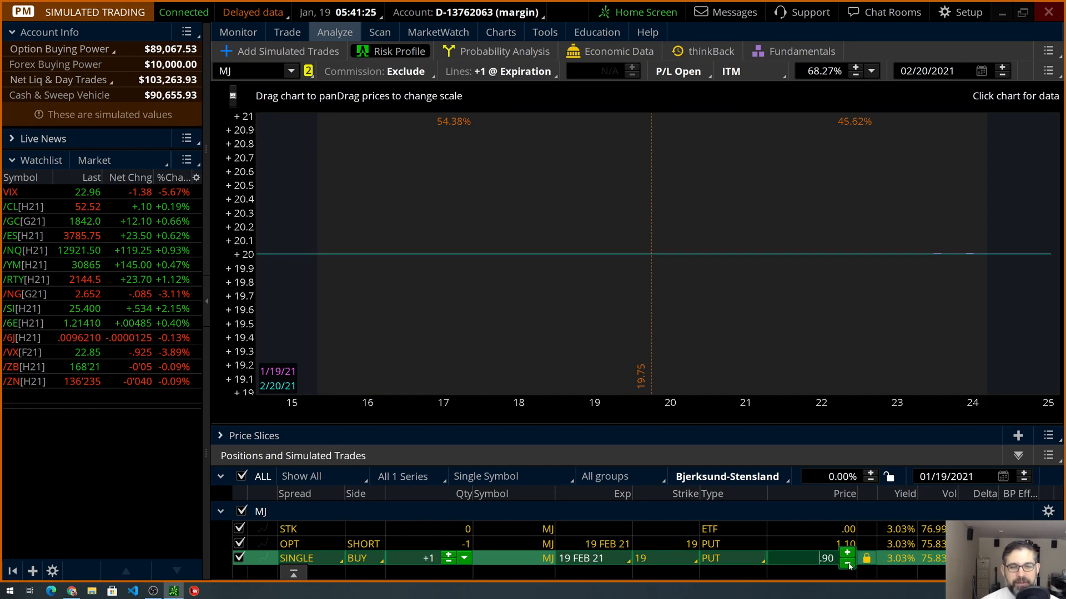
left_click(848, 563)
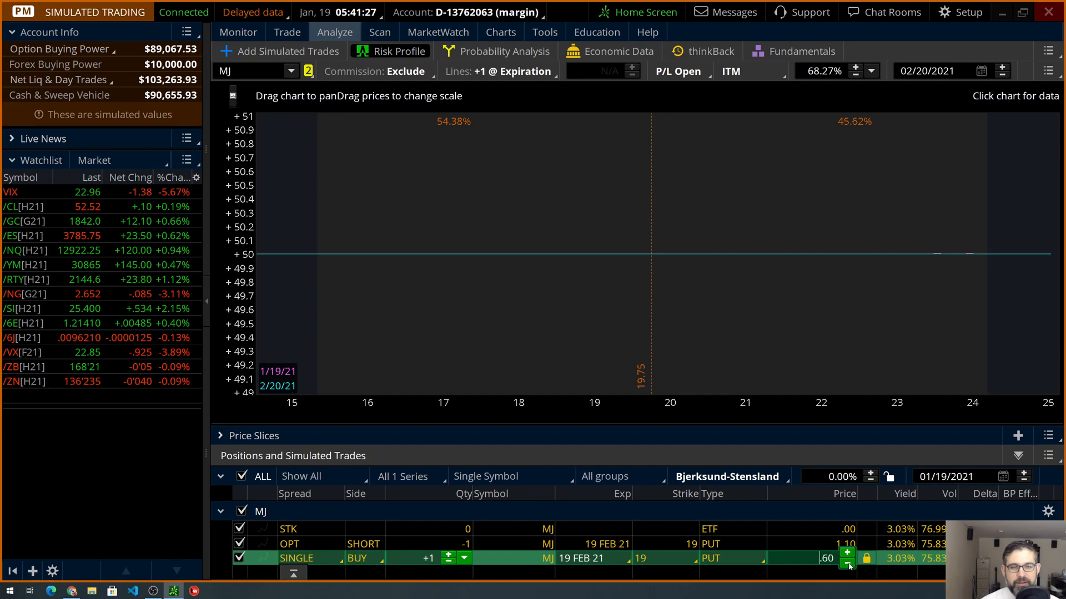
left_click(847, 563)
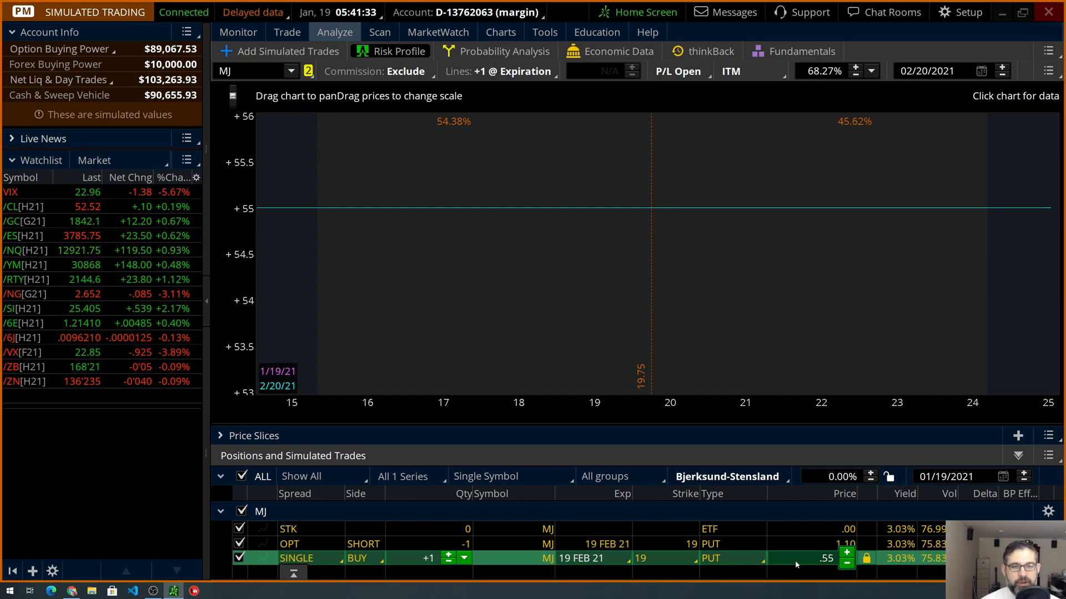
mouse_move(416, 557)
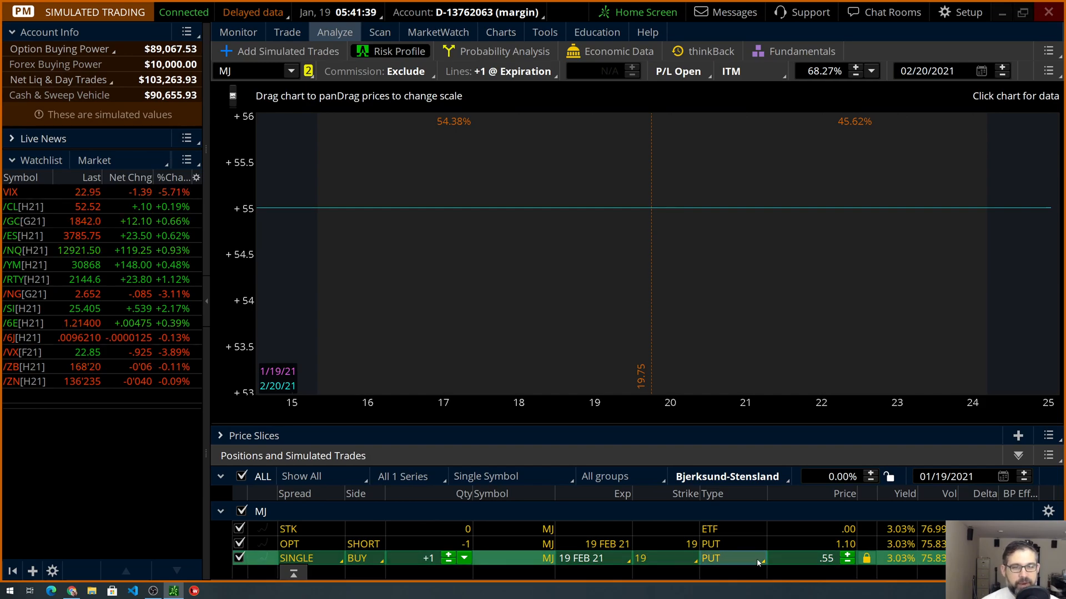
right_click(756, 558)
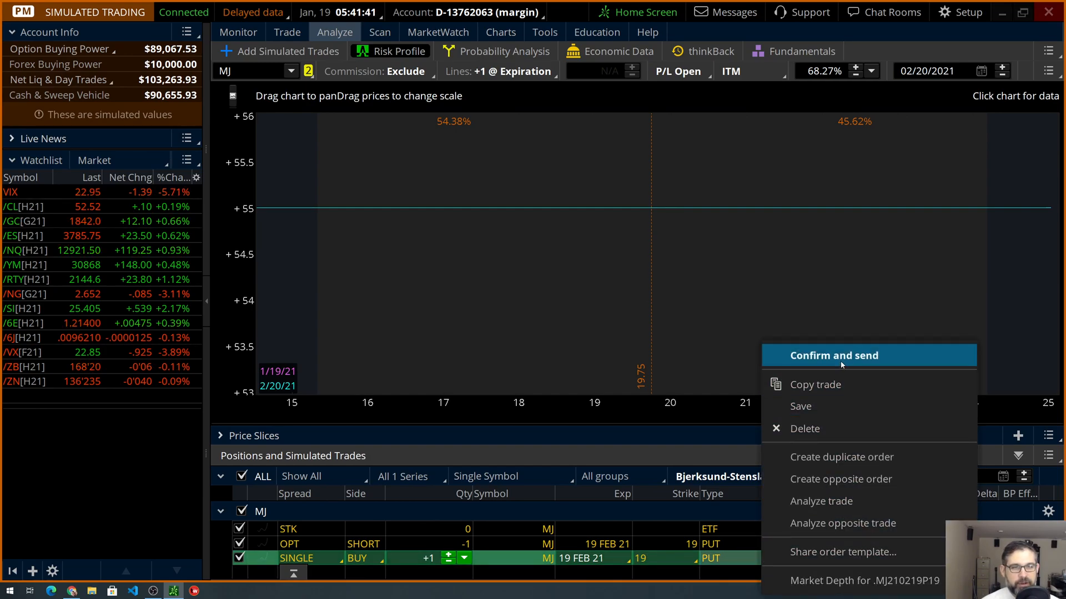
Confirm the MJ put buy-back at .55 on a single account and set its time-in-force to GTC
left_click(834, 355)
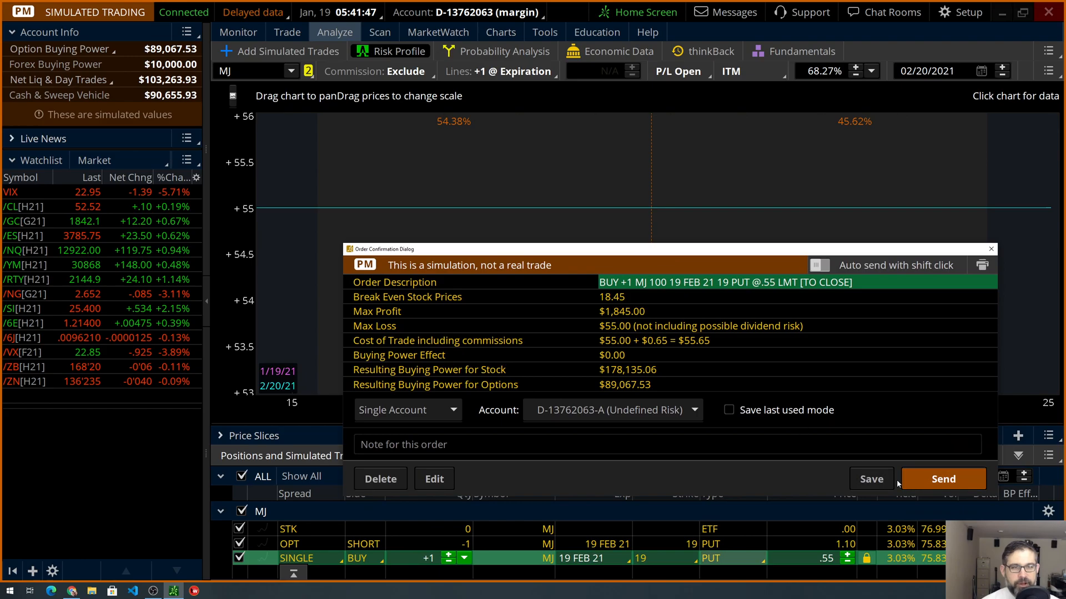
mouse_move(533, 426)
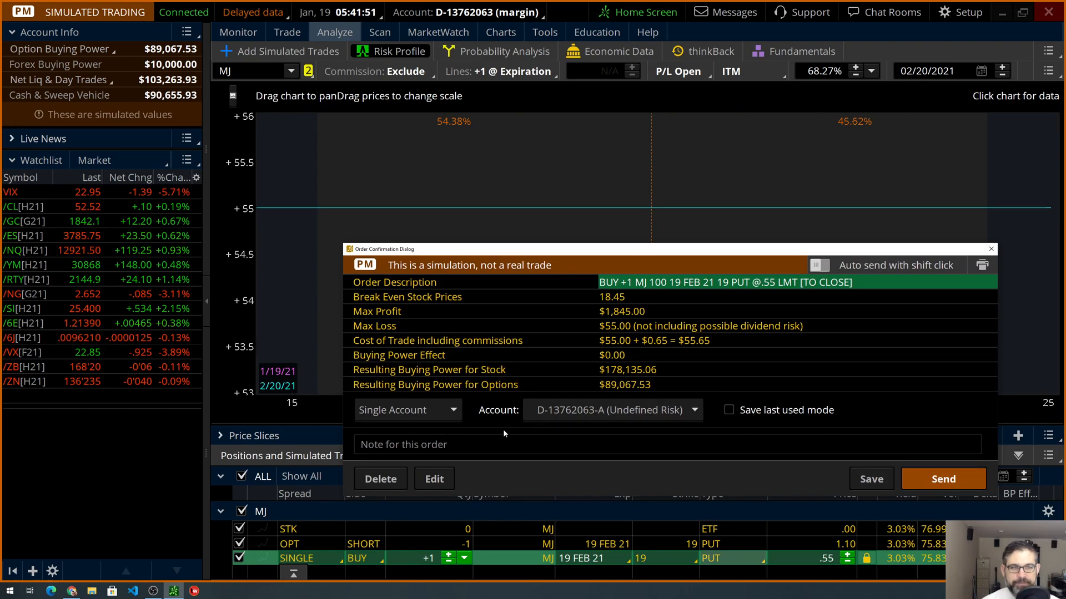
left_click(406, 409)
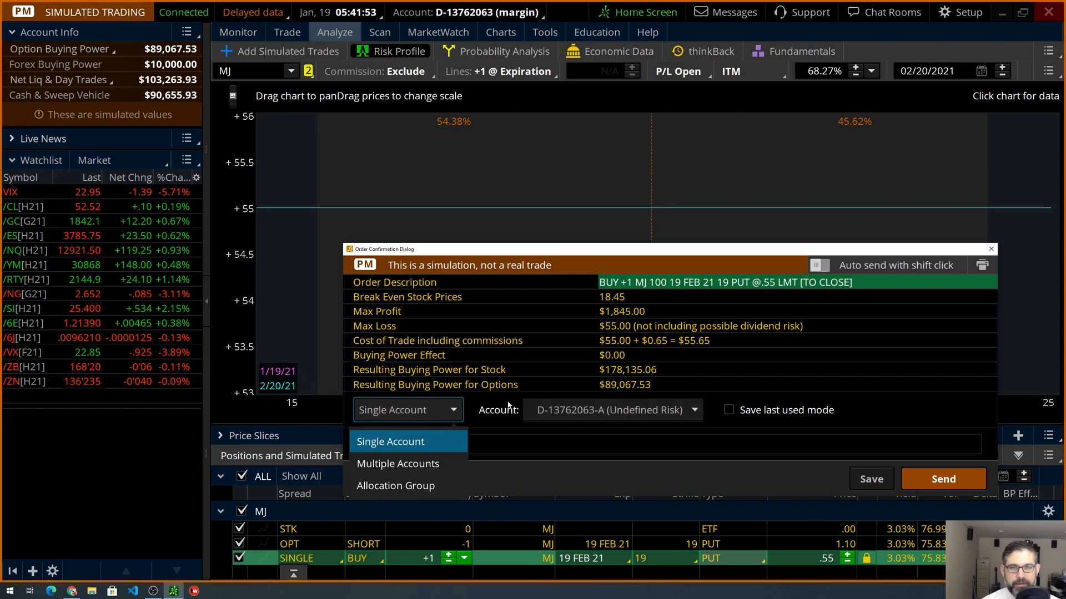
left_click(390, 441)
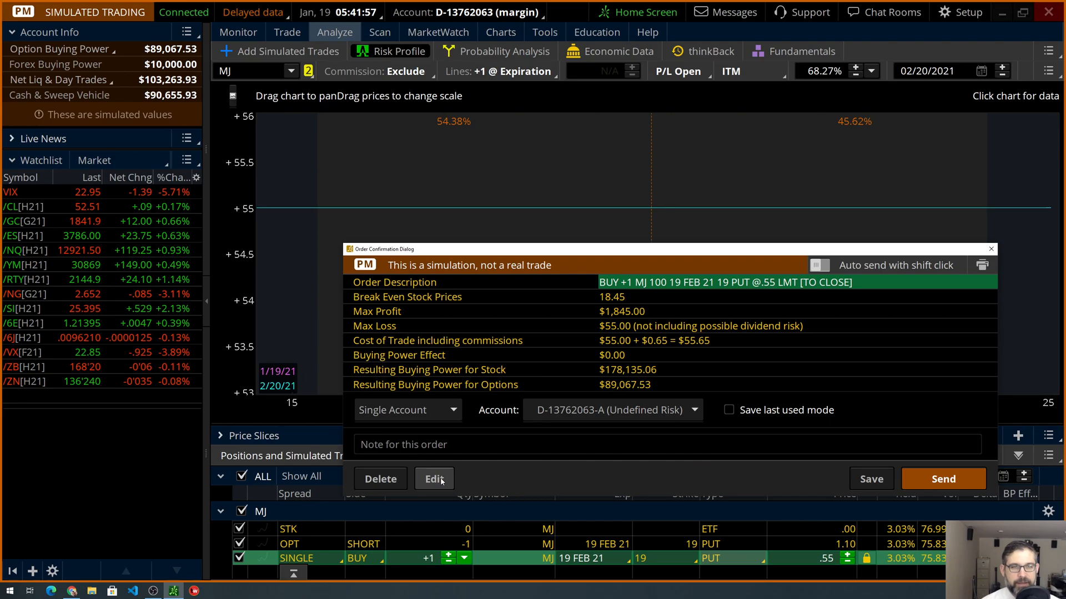
left_click(434, 479)
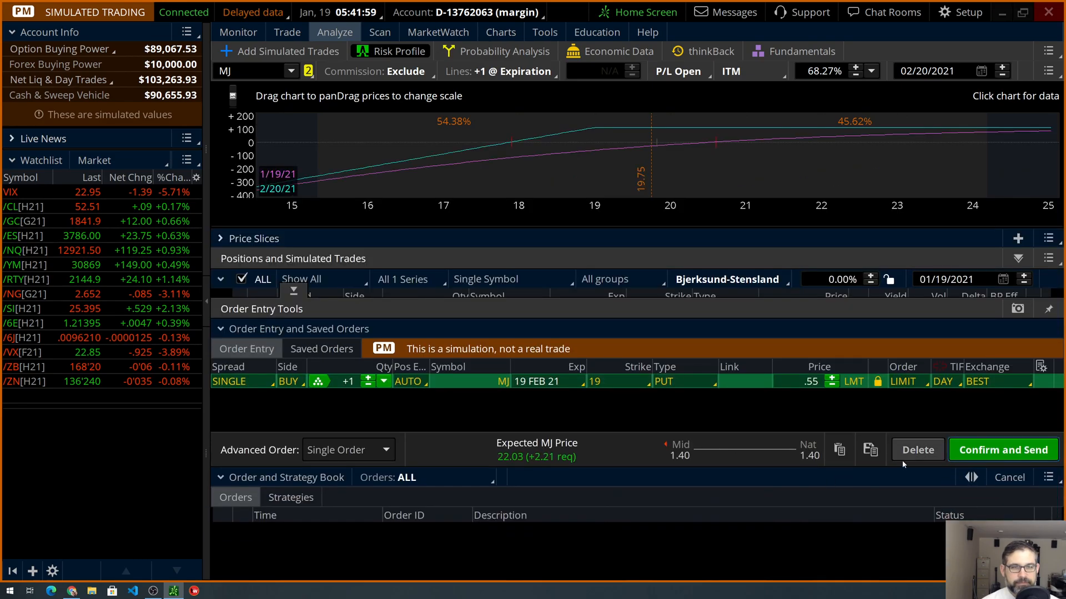
left_click(977, 380)
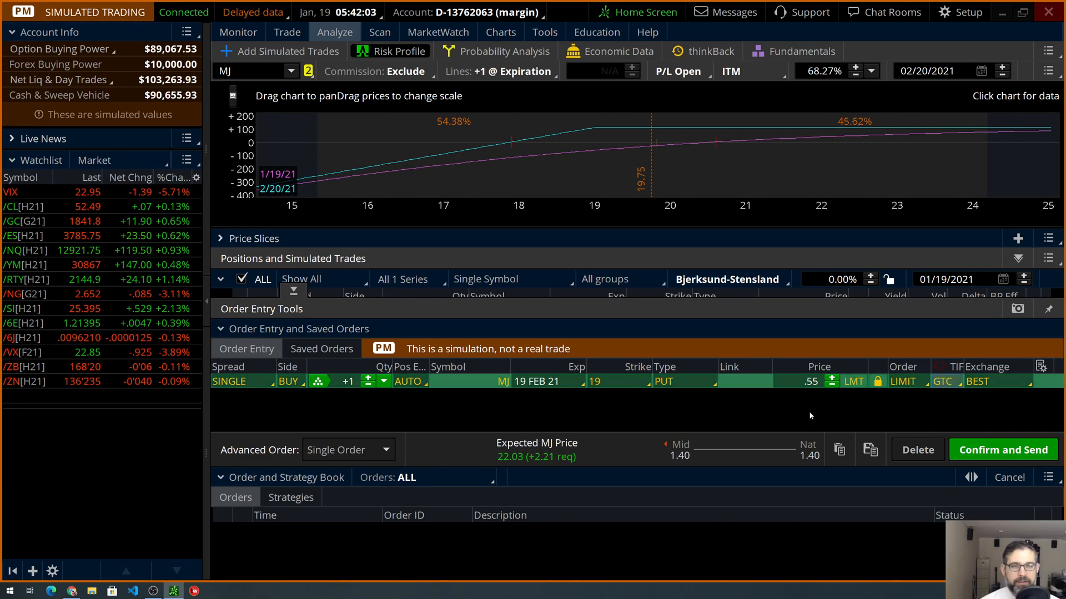
mouse_move(334, 32)
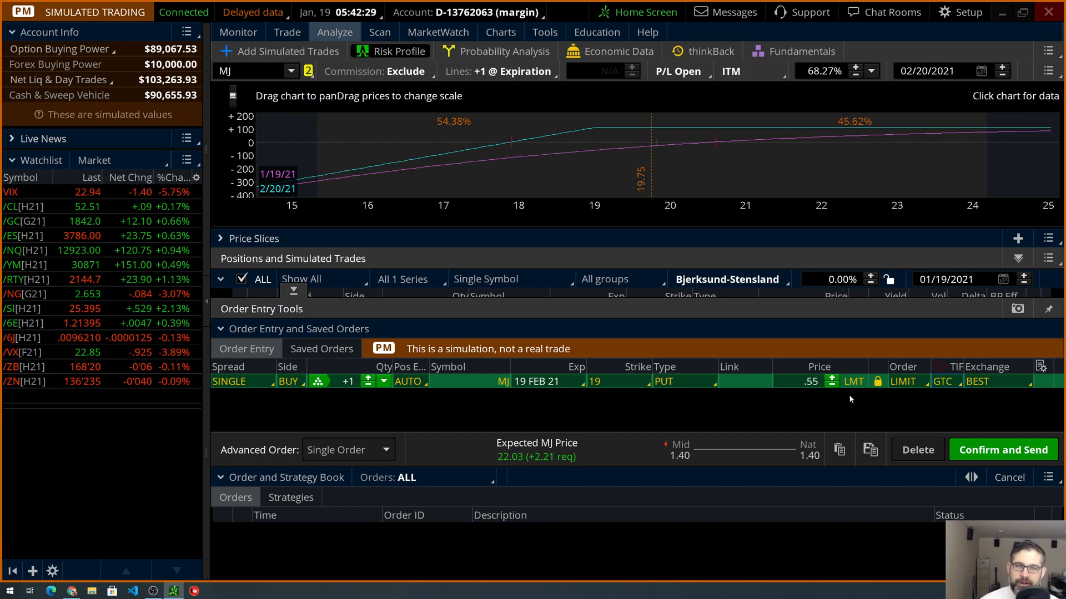
mouse_move(810, 399)
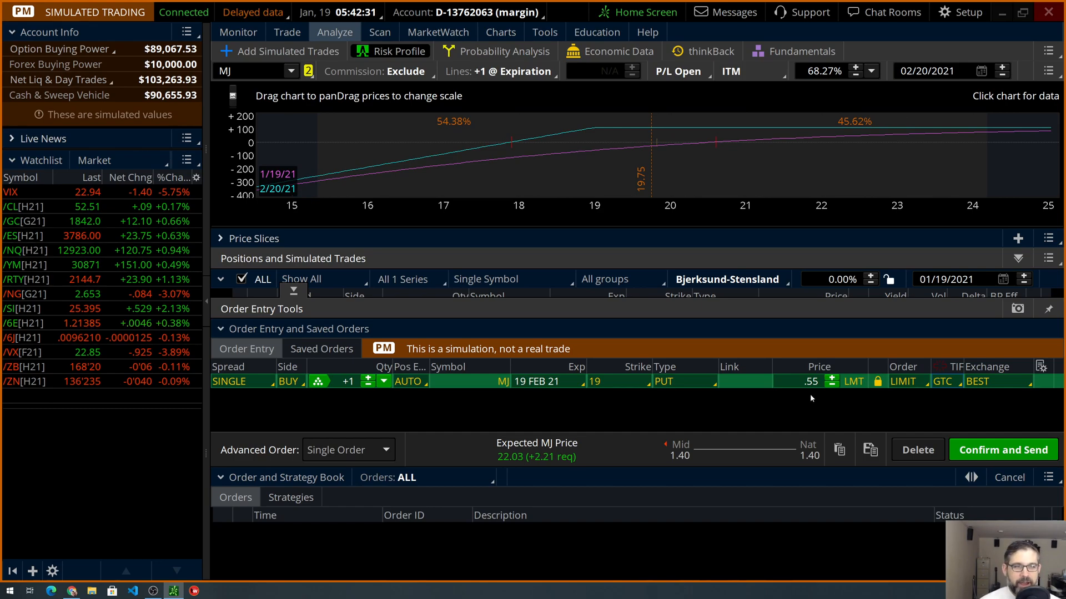
Send the MJ .55 GTC buy-back order and review the MJ option chain and positions
left_click(1002, 449)
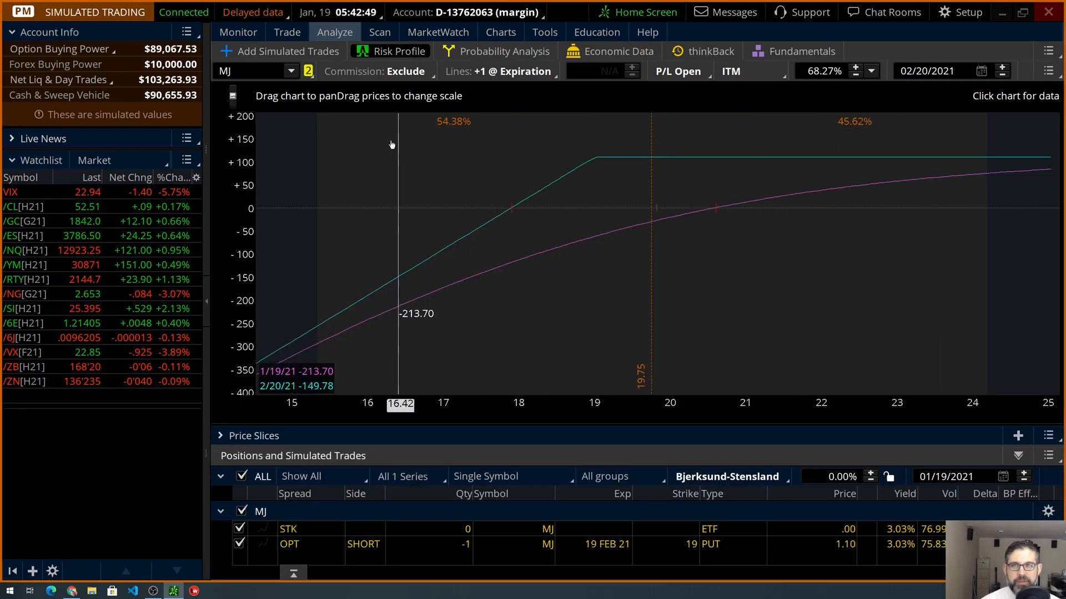
left_click(279, 51)
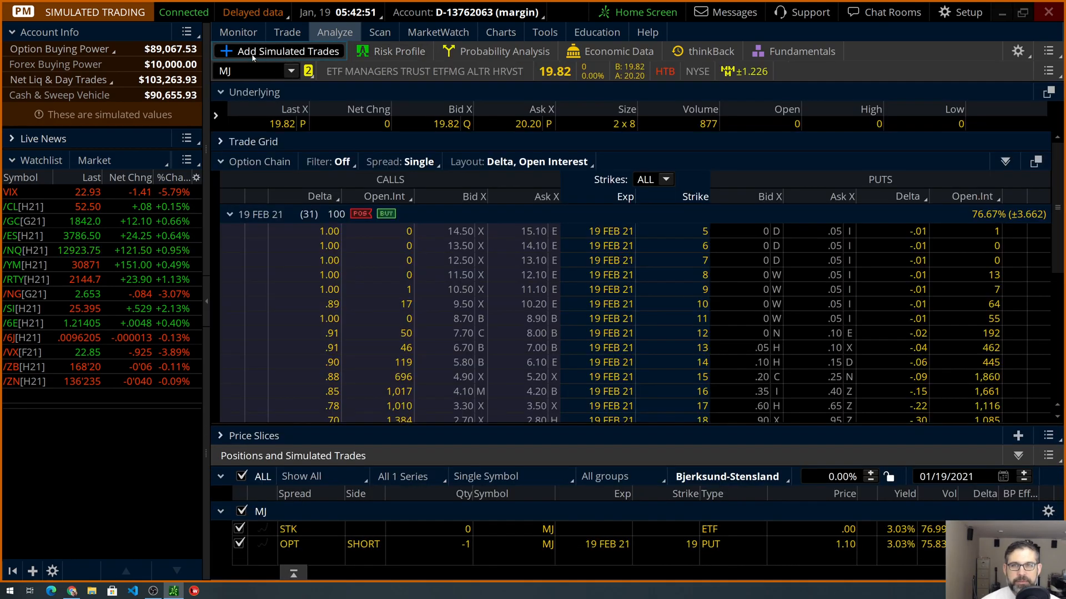
left_click(238, 33)
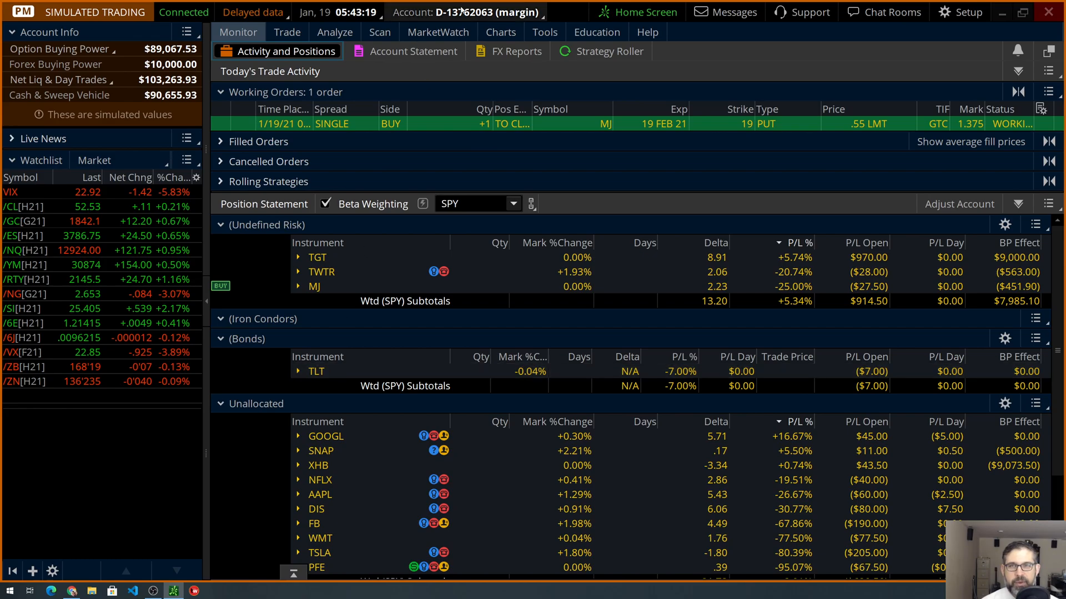
left_click(413, 51)
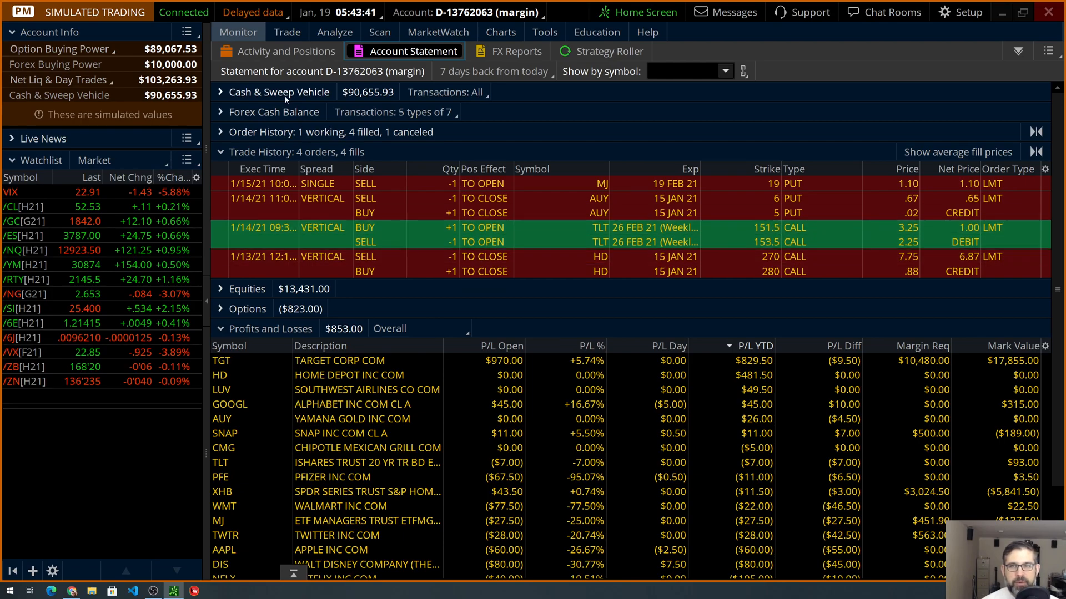
right_click(534, 226)
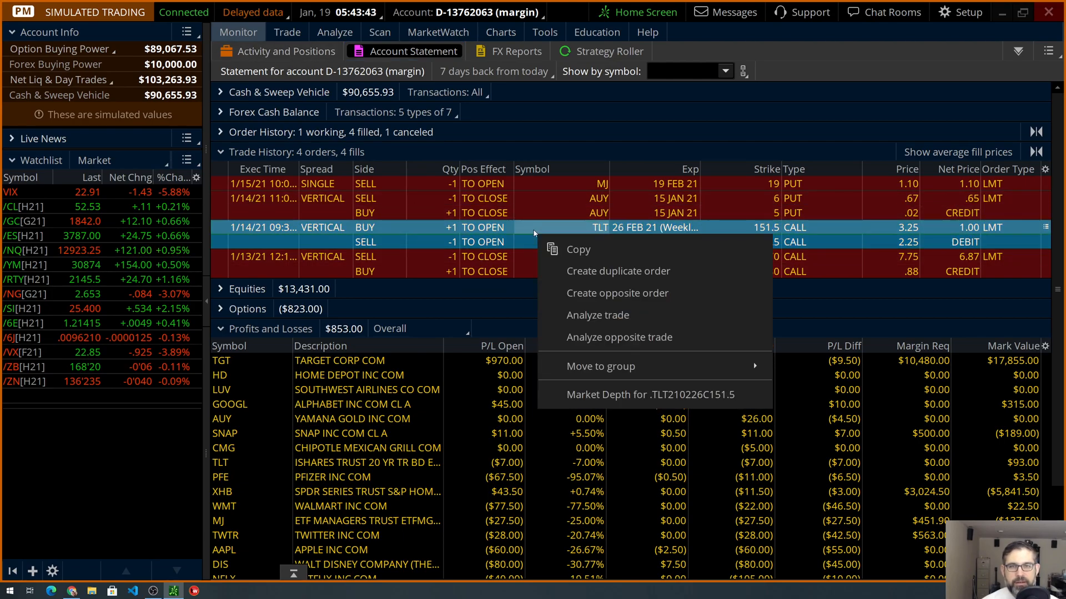
mouse_move(619, 337)
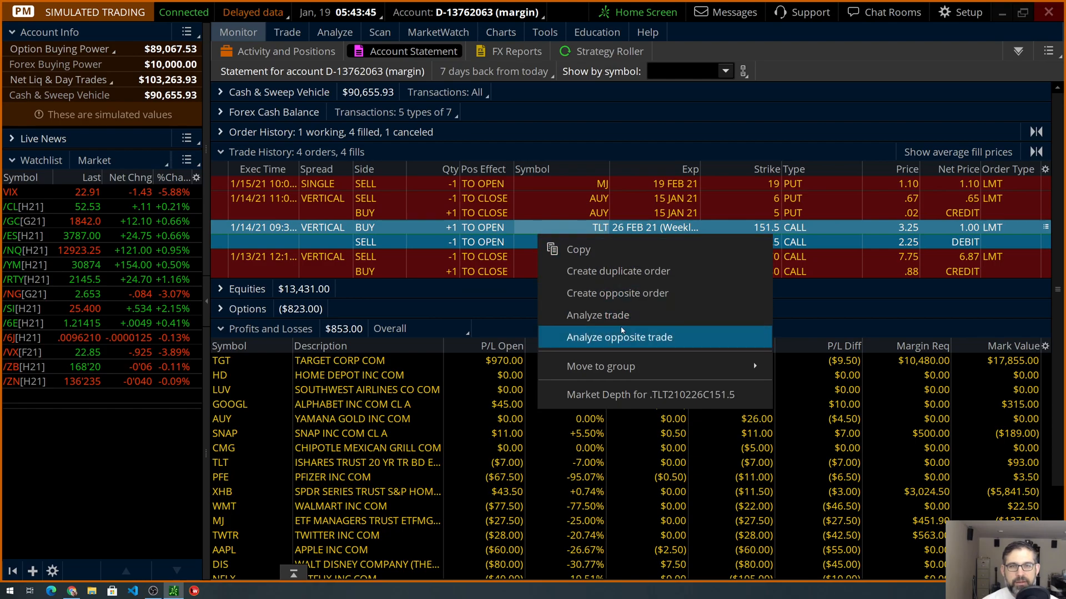
mouse_move(634, 293)
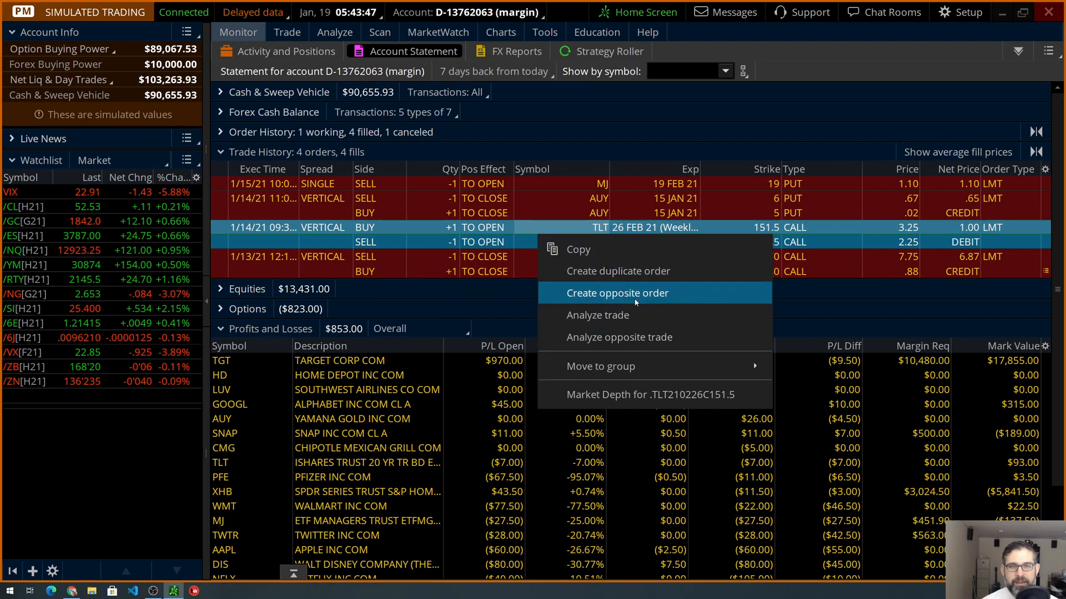
mouse_move(522, 262)
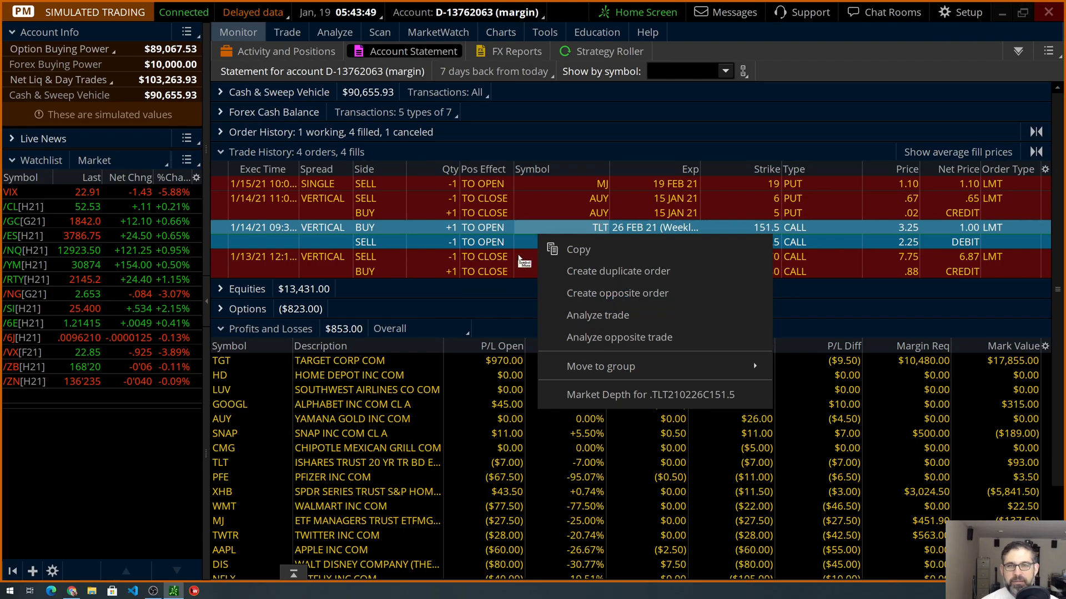
left_click(284, 51)
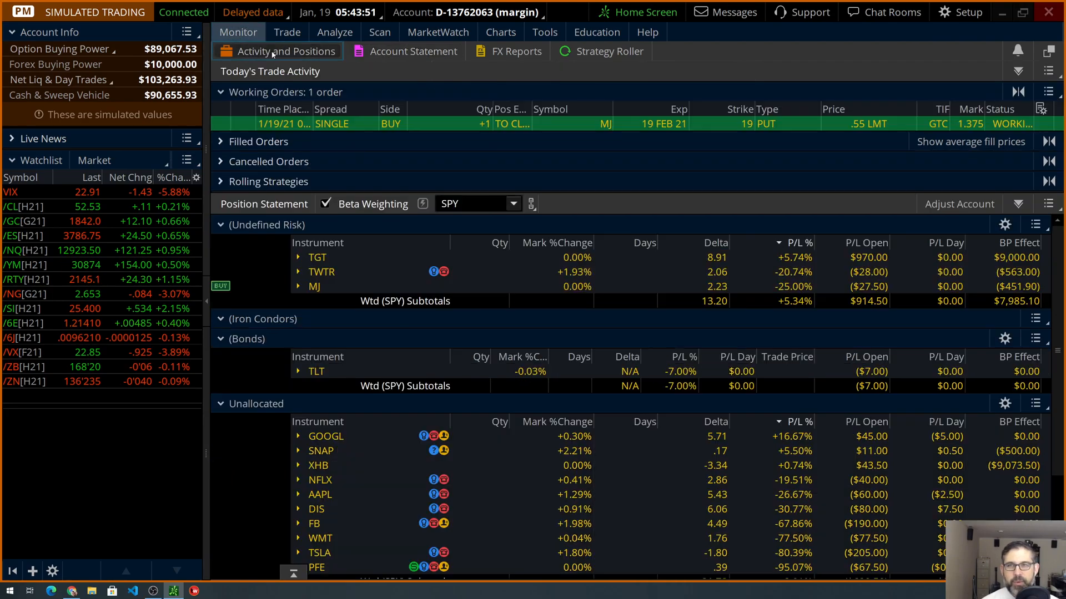
right_click(316, 371)
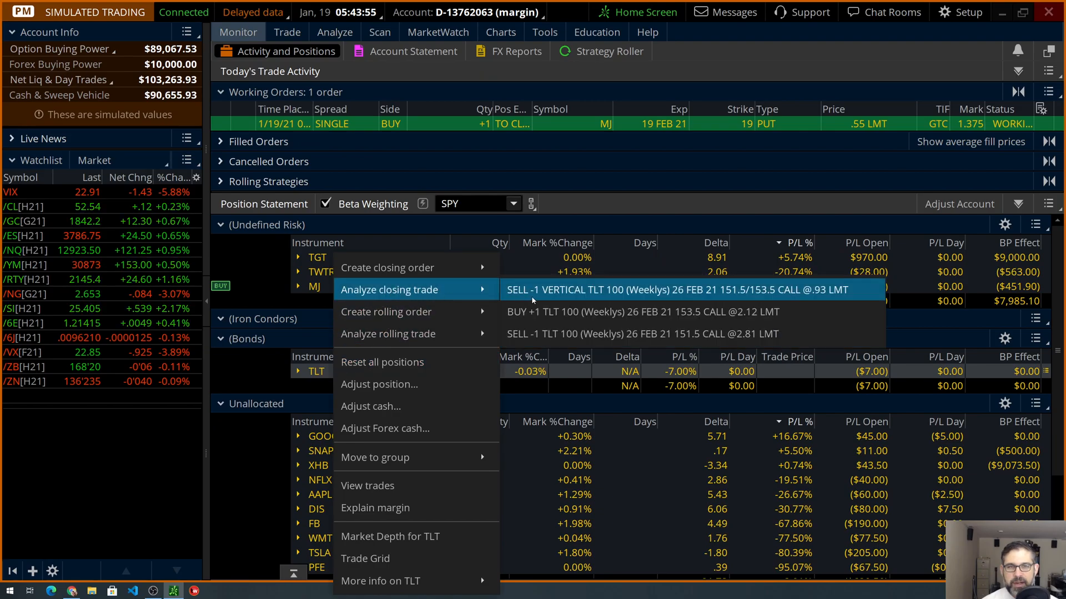
left_click(389, 290)
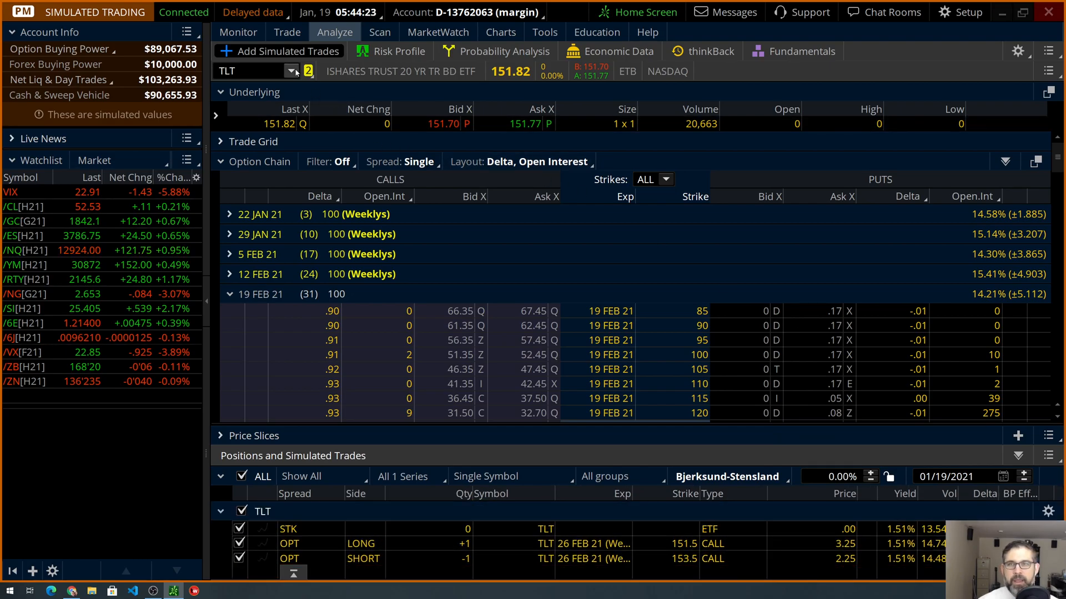
left_click(238, 32)
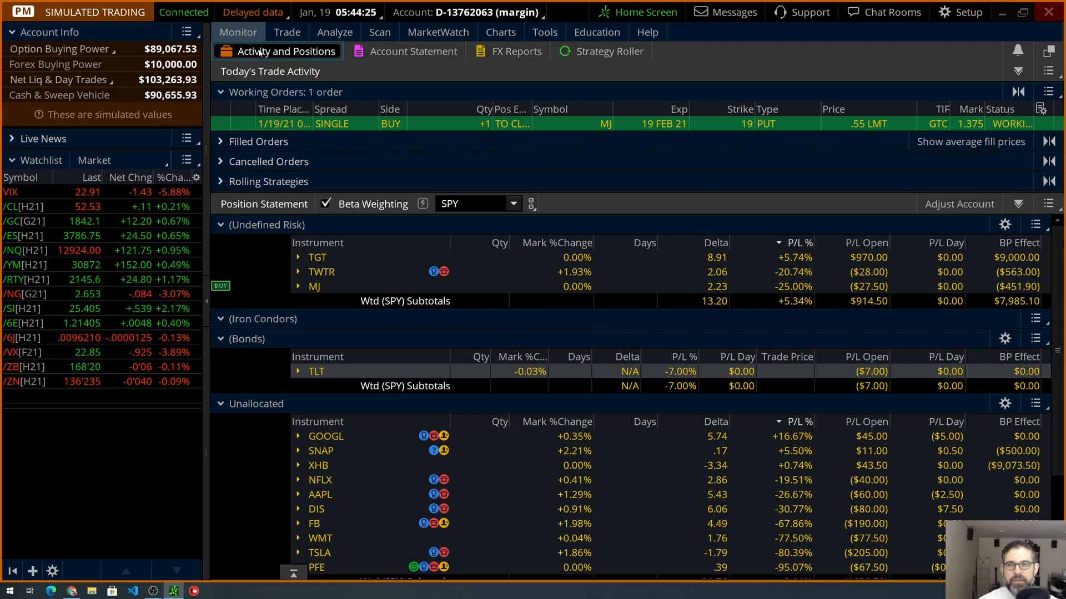
Create and send a GTC closing order selling the TLT 151.5/153.5 call vertical at 1.50
right_click(316, 370)
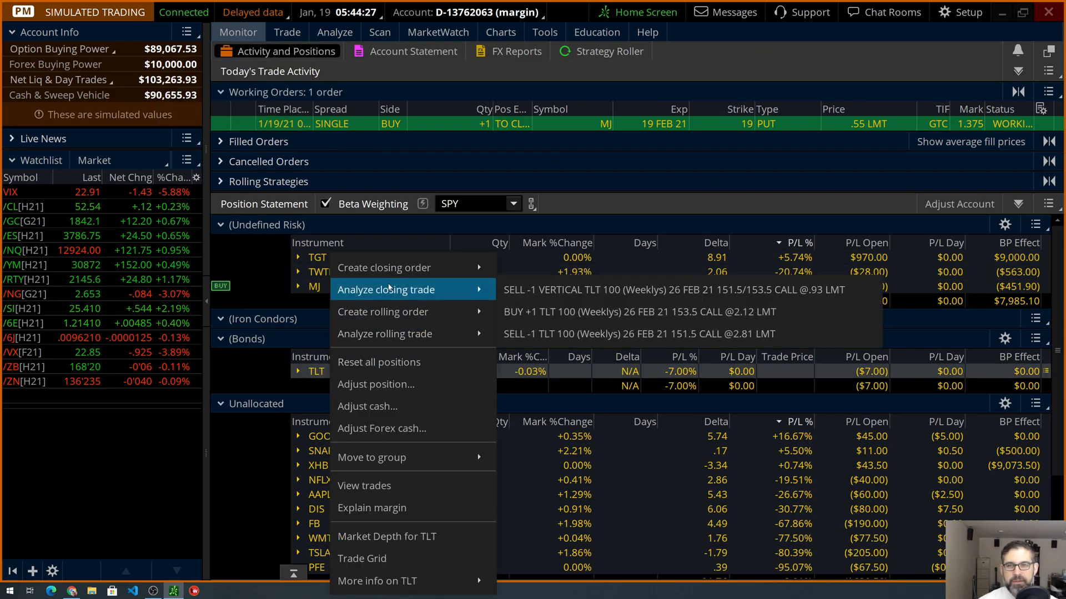
mouse_move(383, 268)
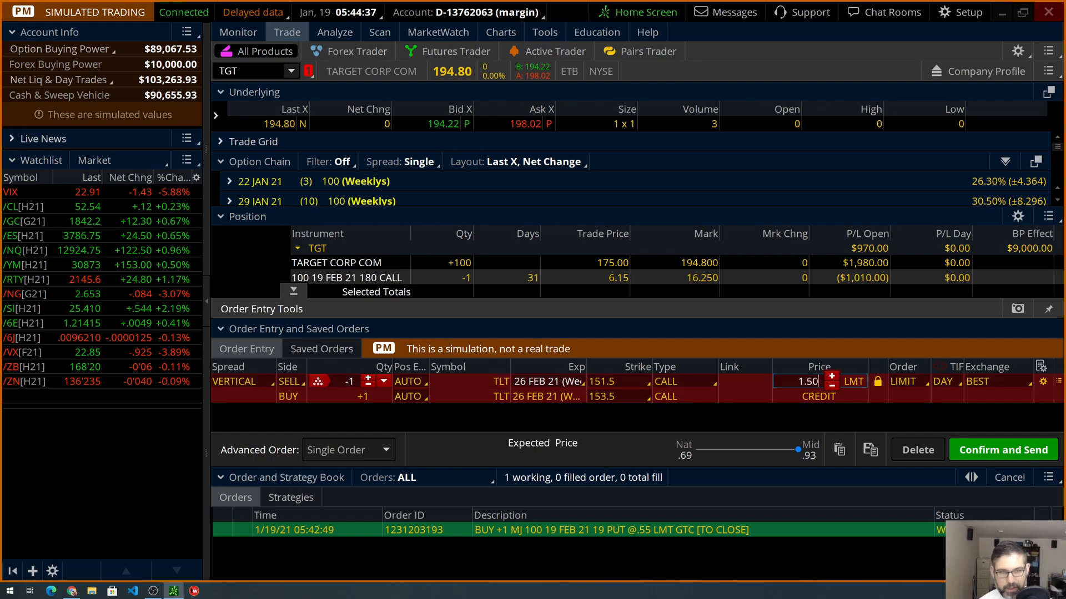
left_click(946, 381)
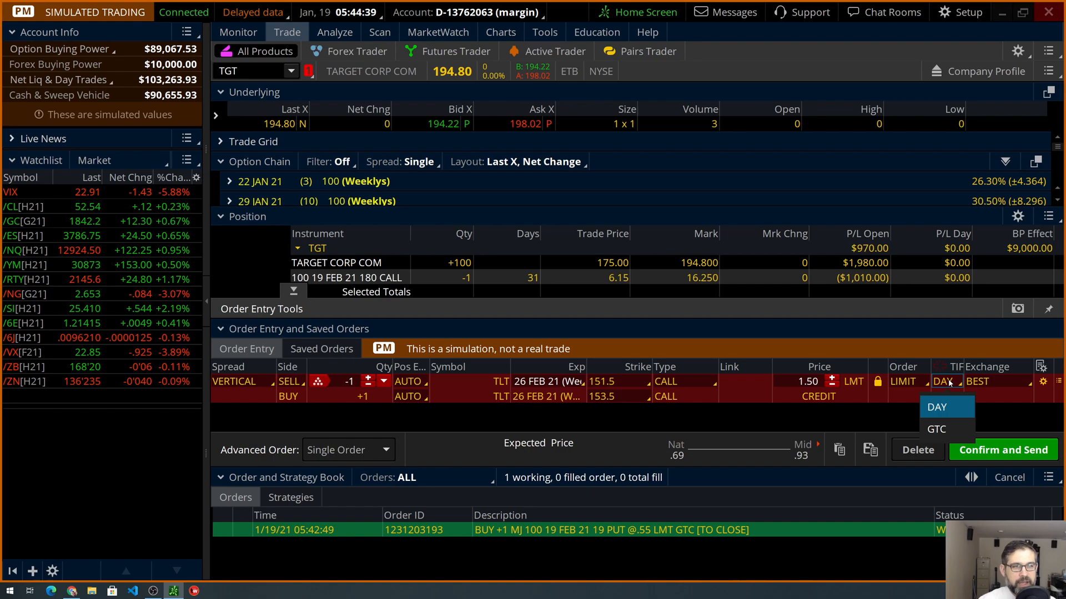
left_click(935, 429)
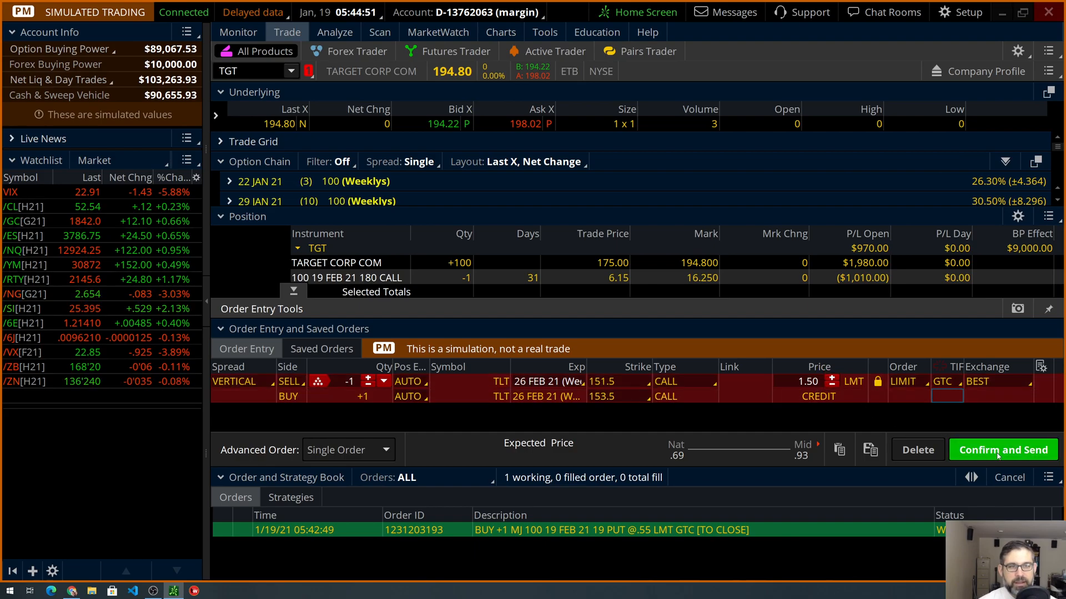
left_click(1001, 449)
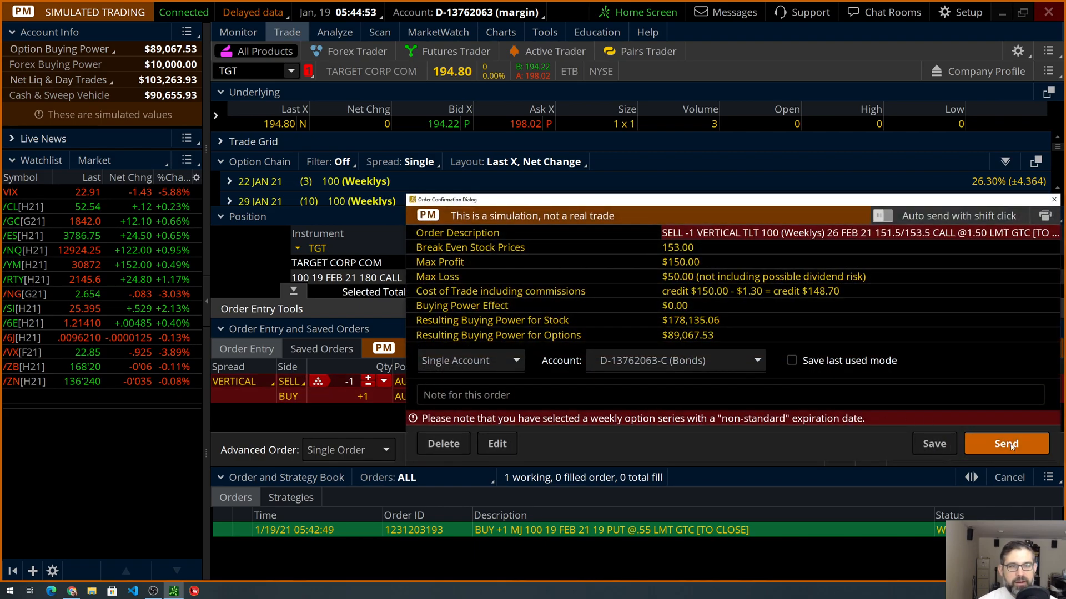
left_click(1006, 443)
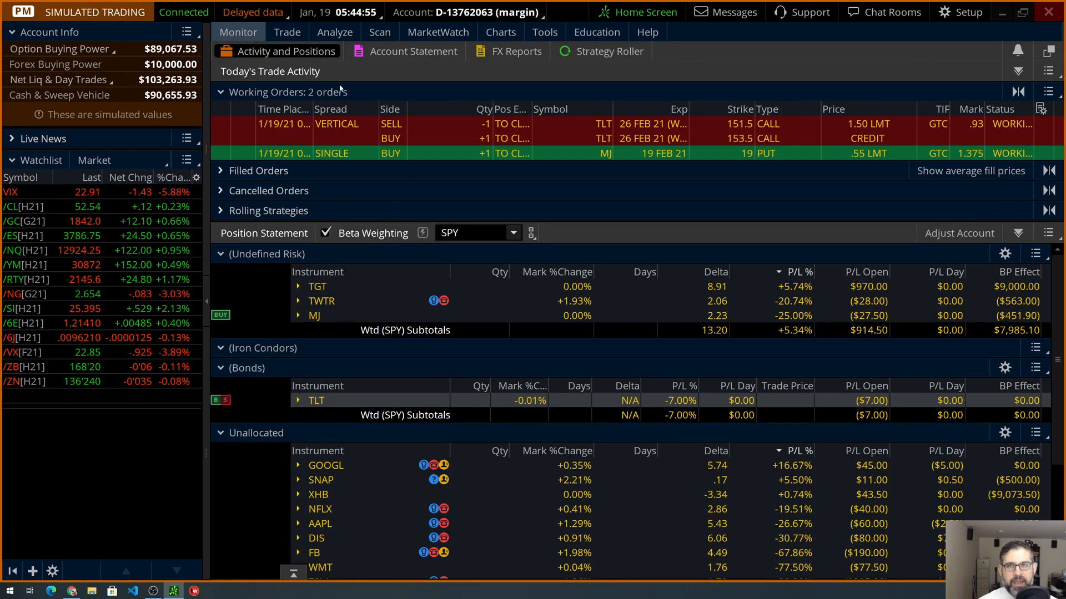